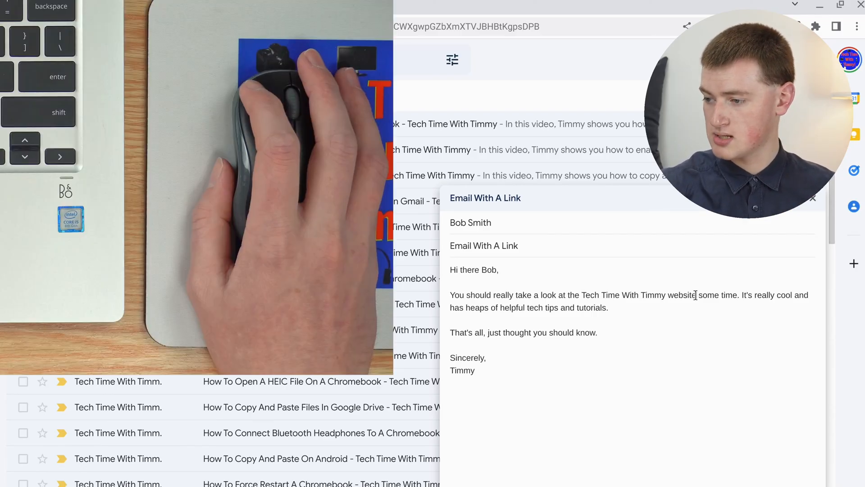
Select the phrase 'Tech Time With Timmy website' in the draft body.
double_click(654, 294)
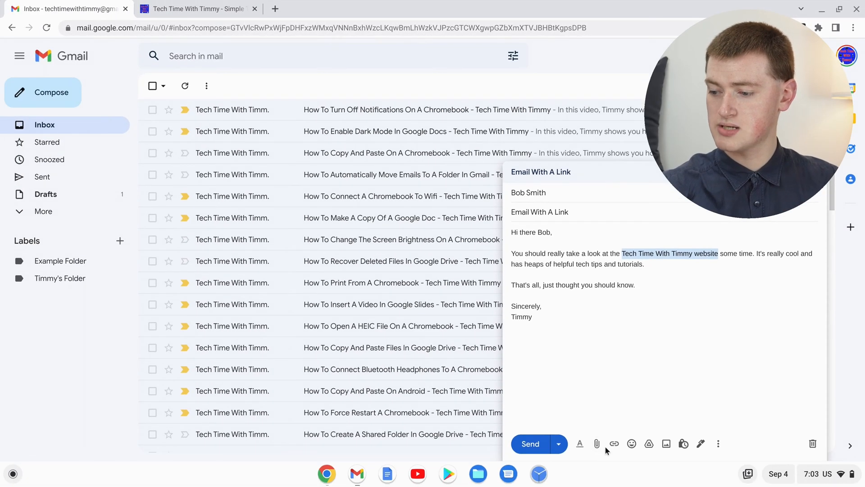
mouse_move(614, 443)
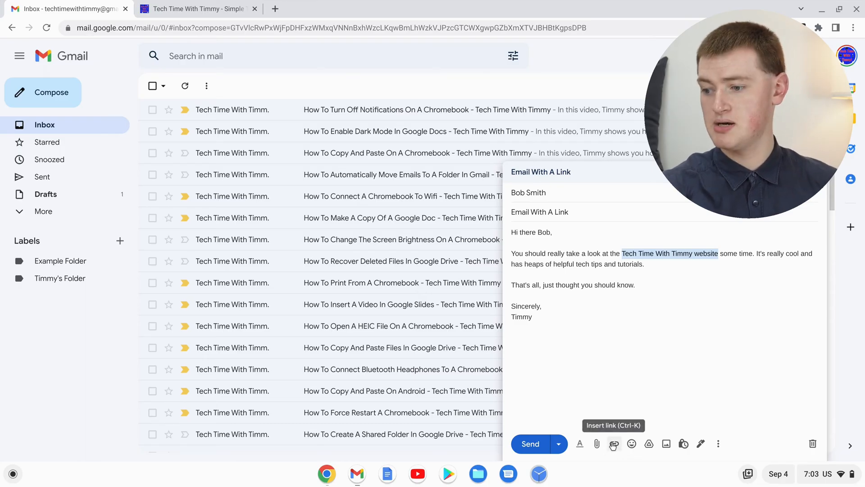
mouse_move(596, 443)
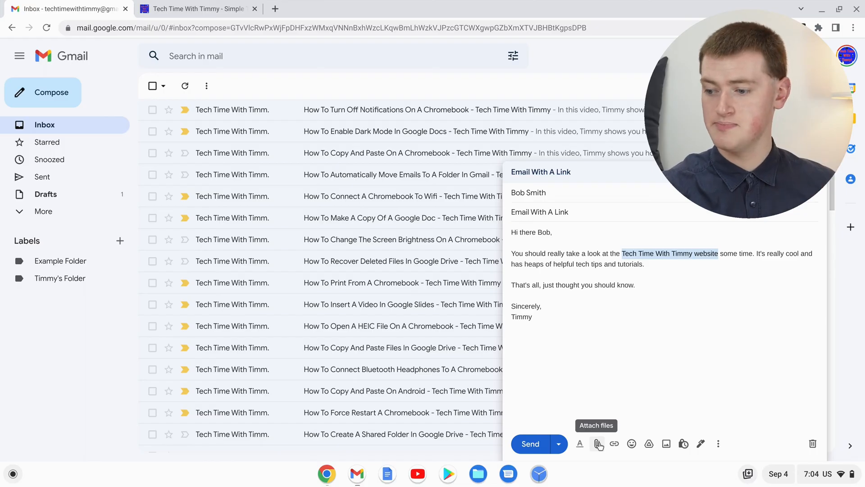
mouse_move(615, 443)
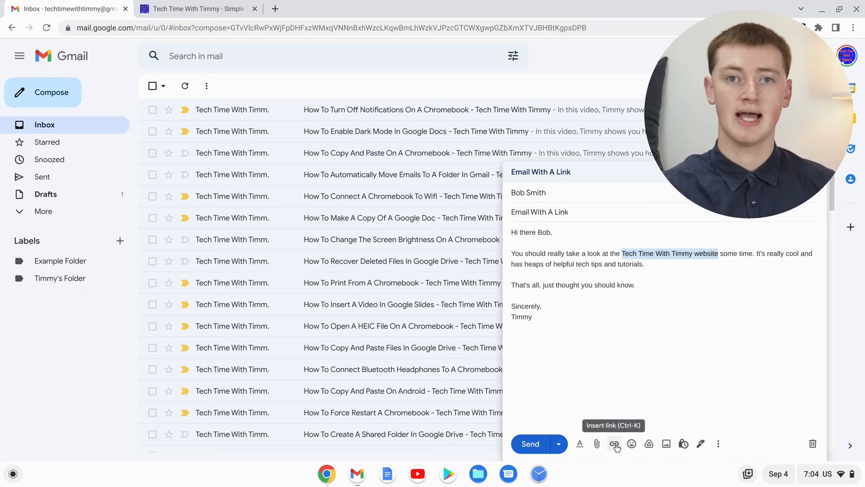
Bring up the link editor for the selected phrase, set to link a web address.
click(615, 443)
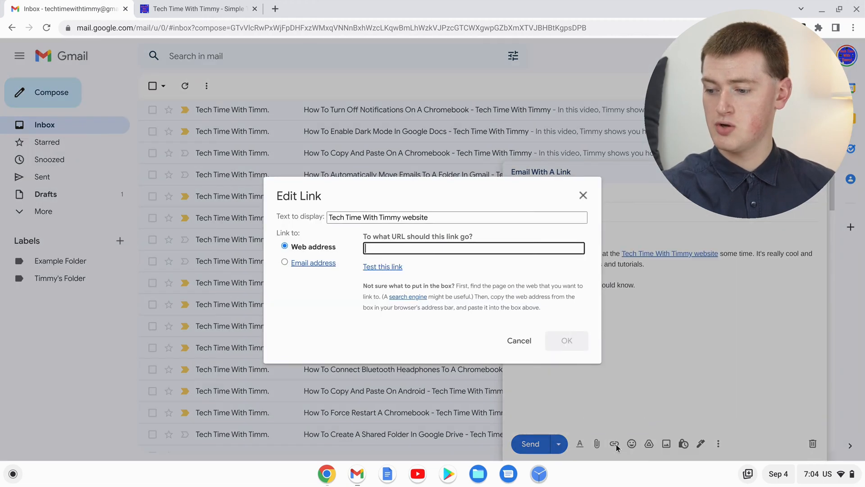
mouse_move(573, 265)
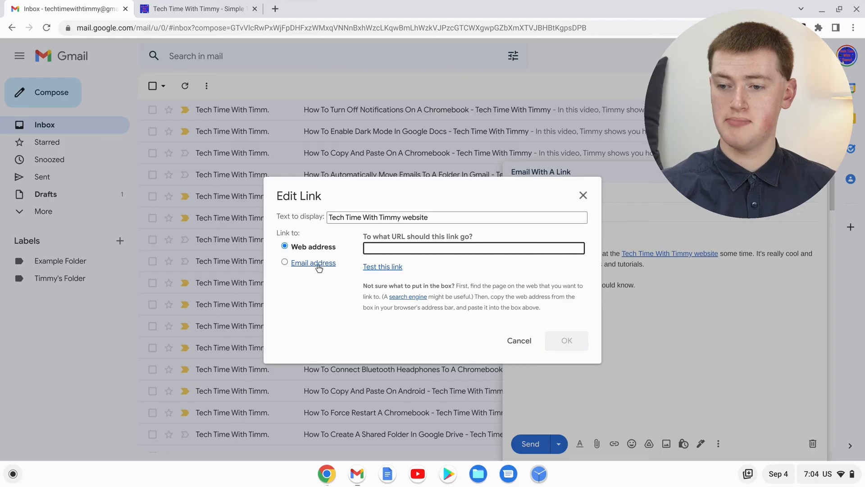
click(285, 263)
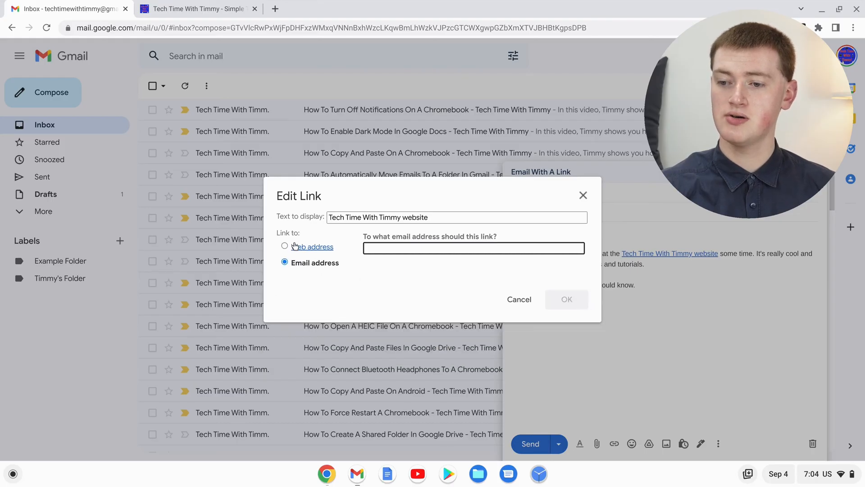
click(284, 246)
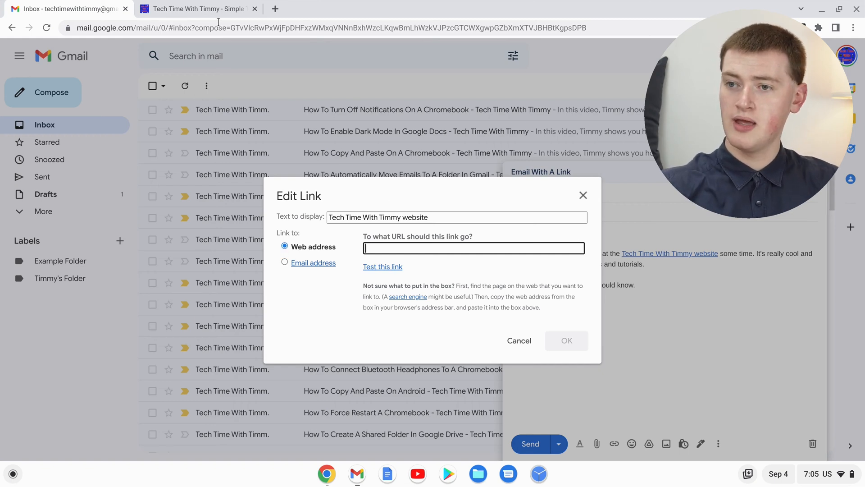
Navigate the Tech Time With Timmy site to its Articles page (techtimewithtimmy.com/articles/).
click(196, 9)
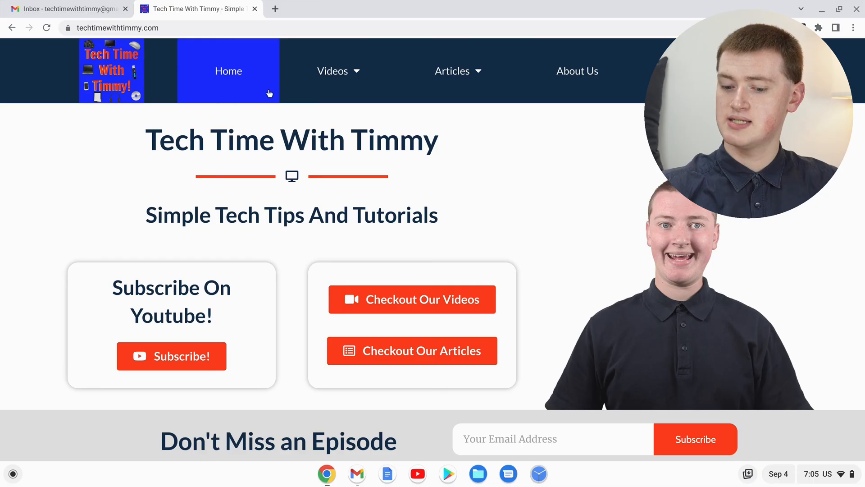
mouse_move(299, 116)
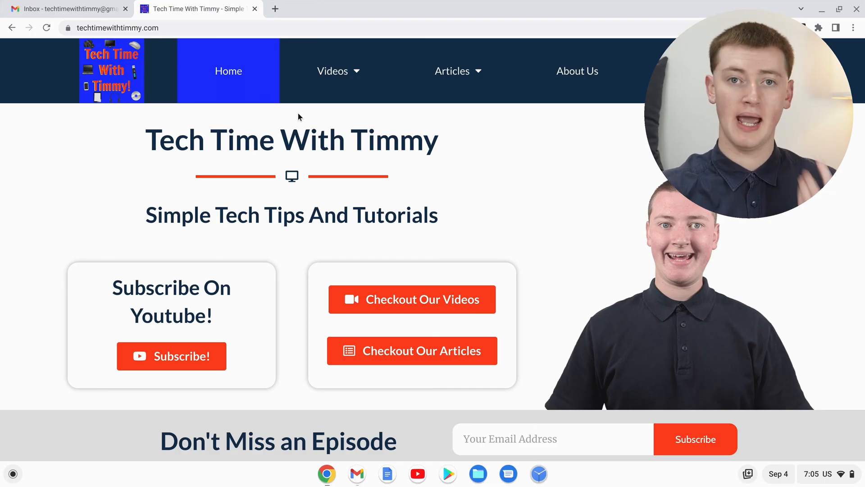
click(452, 71)
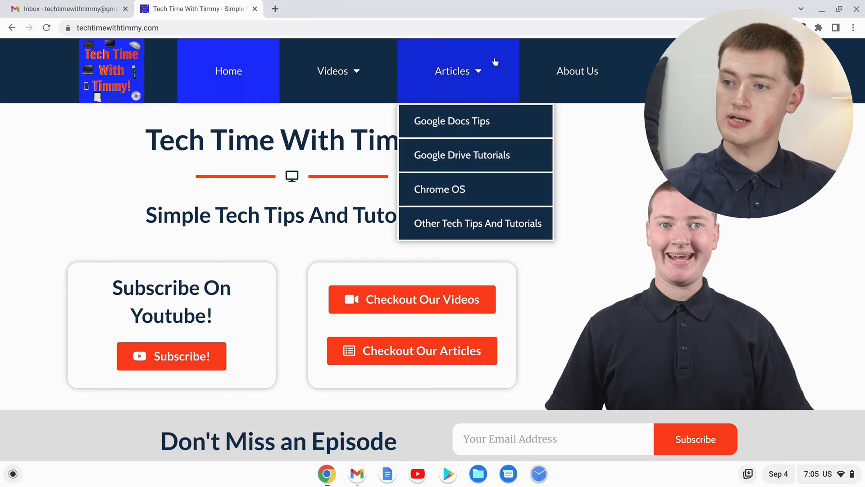
click(452, 71)
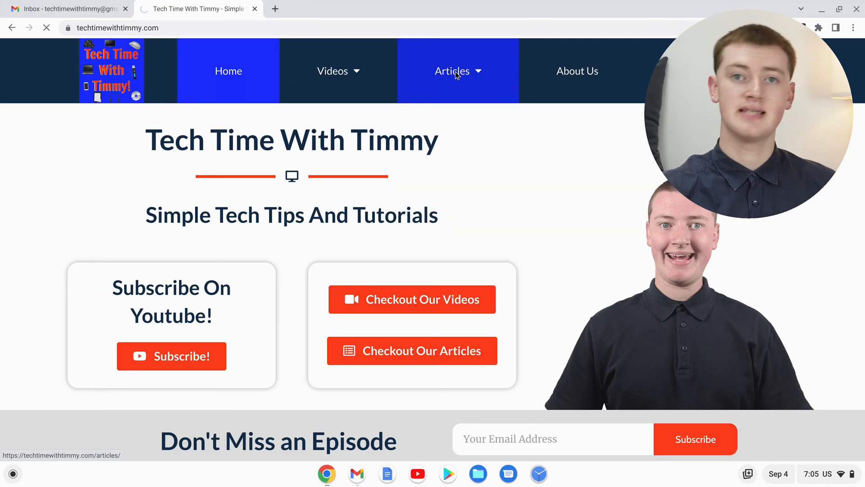
click(452, 71)
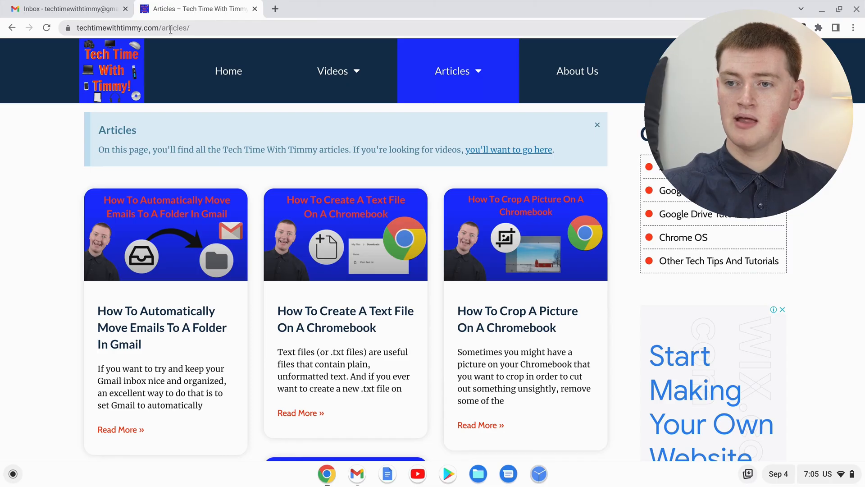
Copy the articles page URL from the address bar and return to the Gmail draft.
click(165, 27)
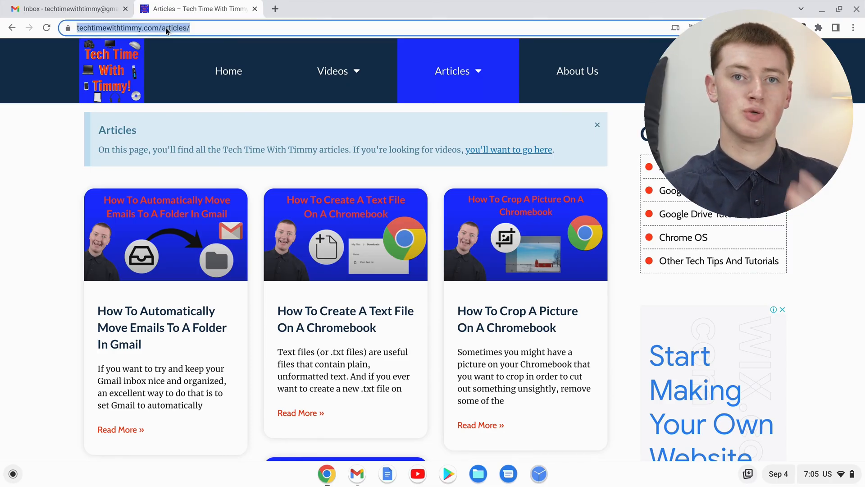
mouse_move(141, 34)
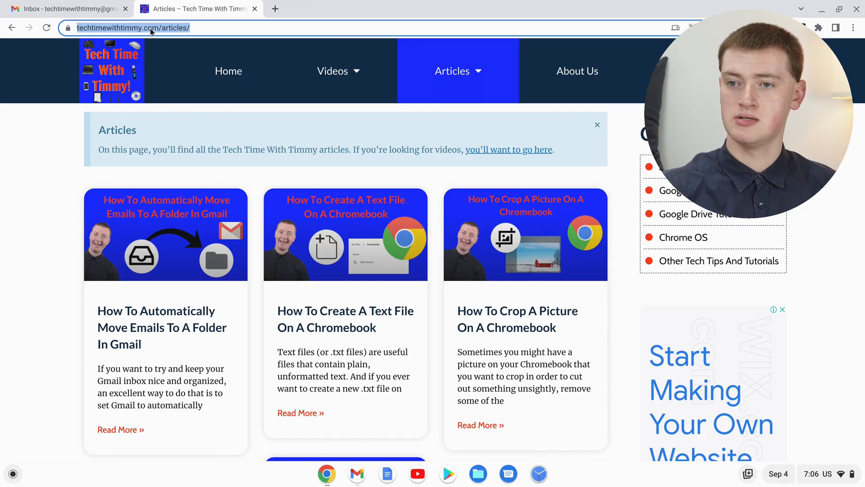
click(66, 8)
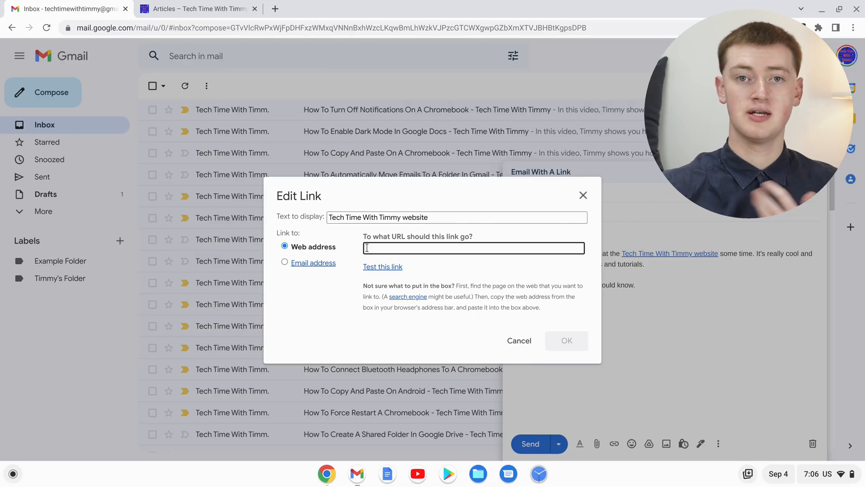
text(https://techtimewithtimmy.com/articles/)
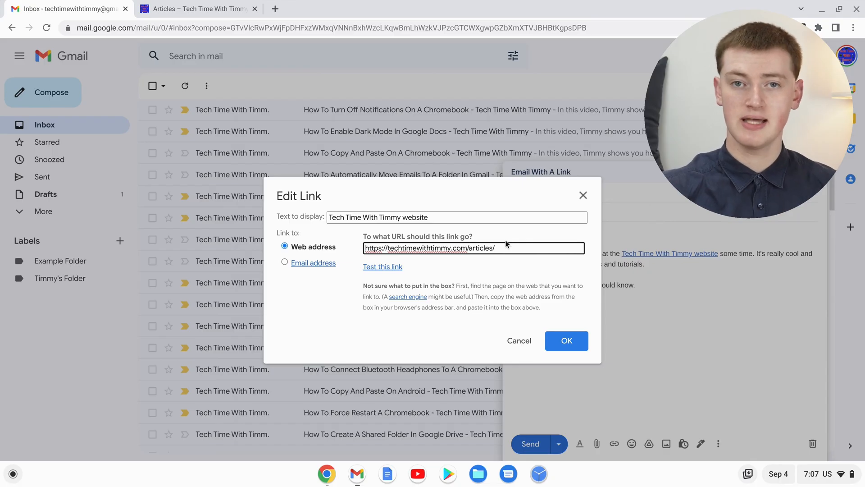
mouse_move(477, 271)
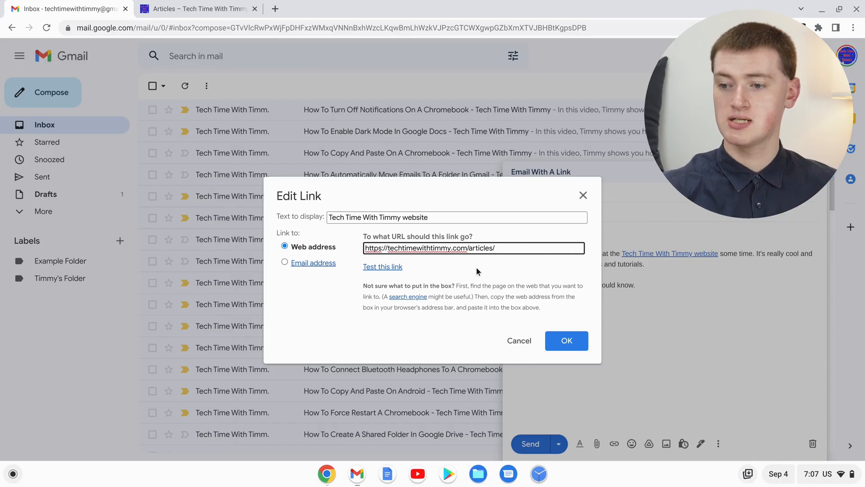
mouse_move(382, 266)
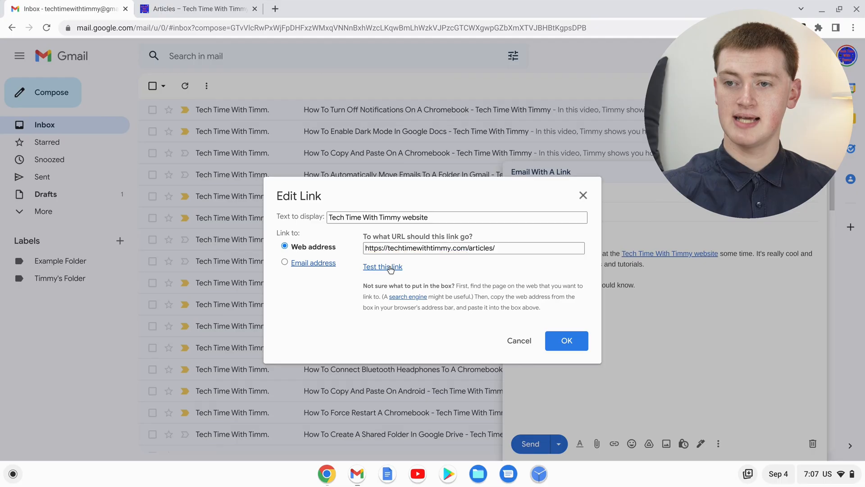
click(383, 266)
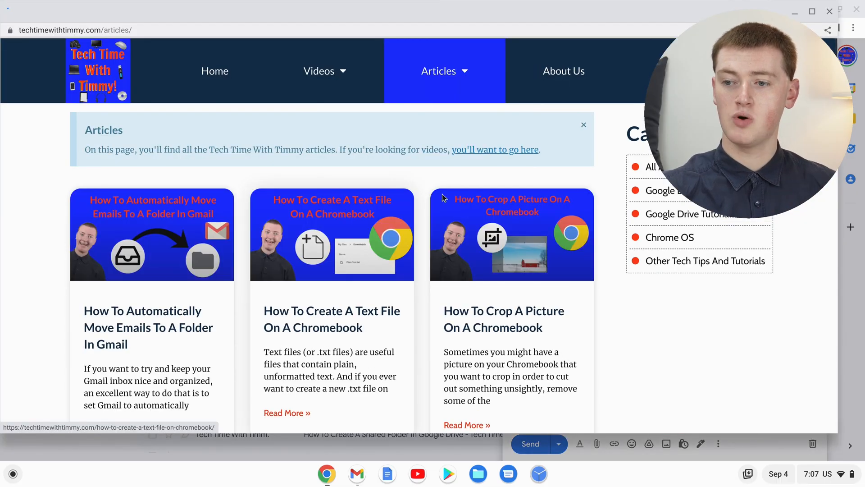
mouse_move(448, 191)
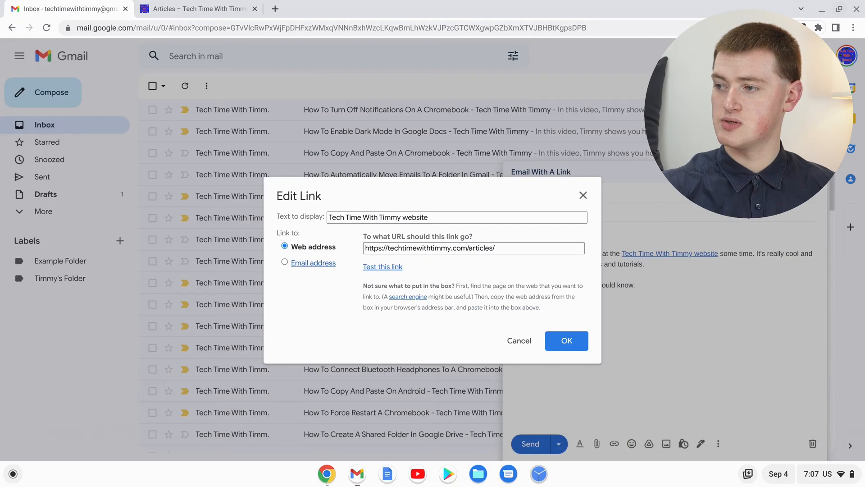
mouse_move(537, 240)
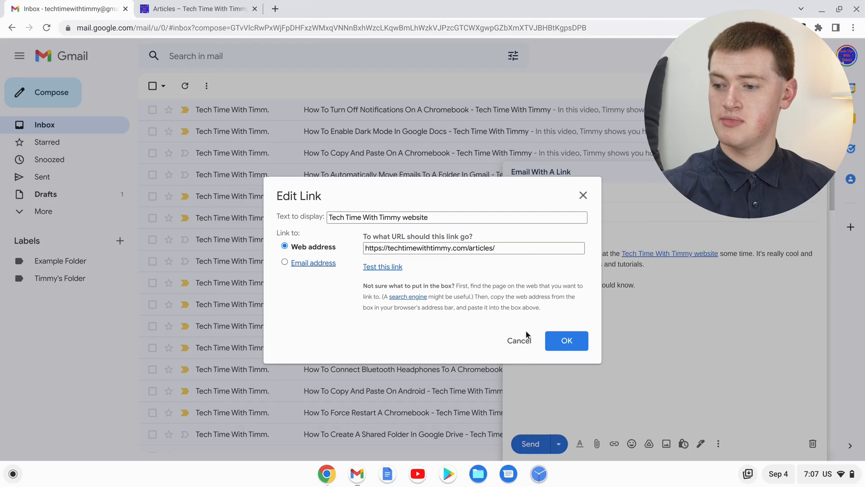
Confirm the link, send the email, and follow the link in the received copy.
click(566, 340)
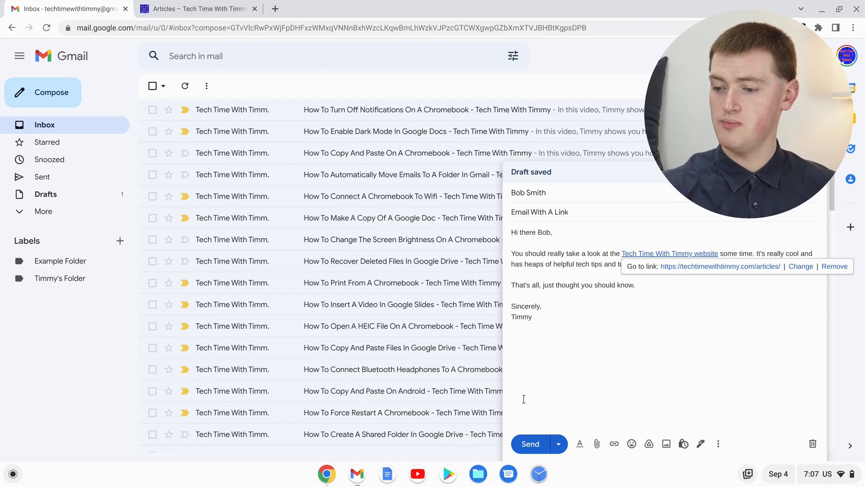
click(529, 443)
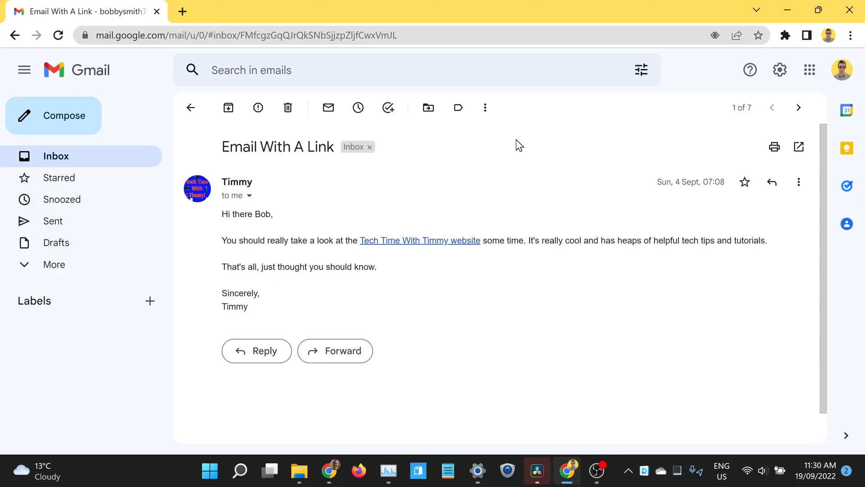
click(419, 240)
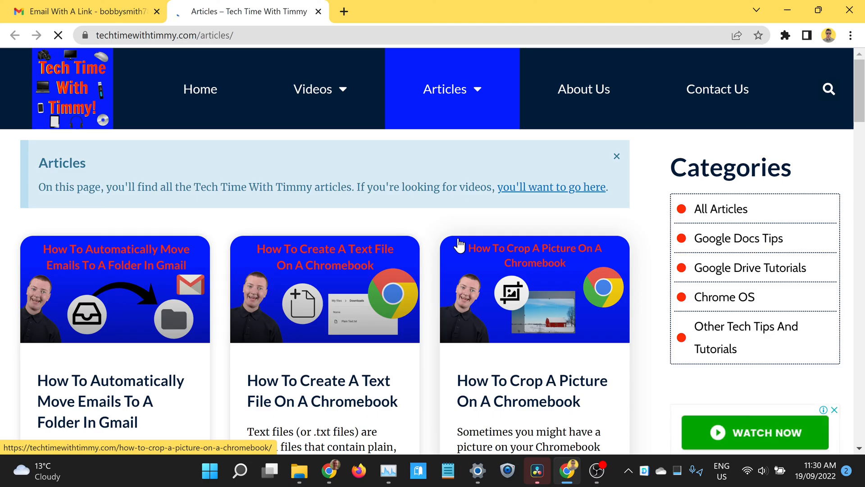